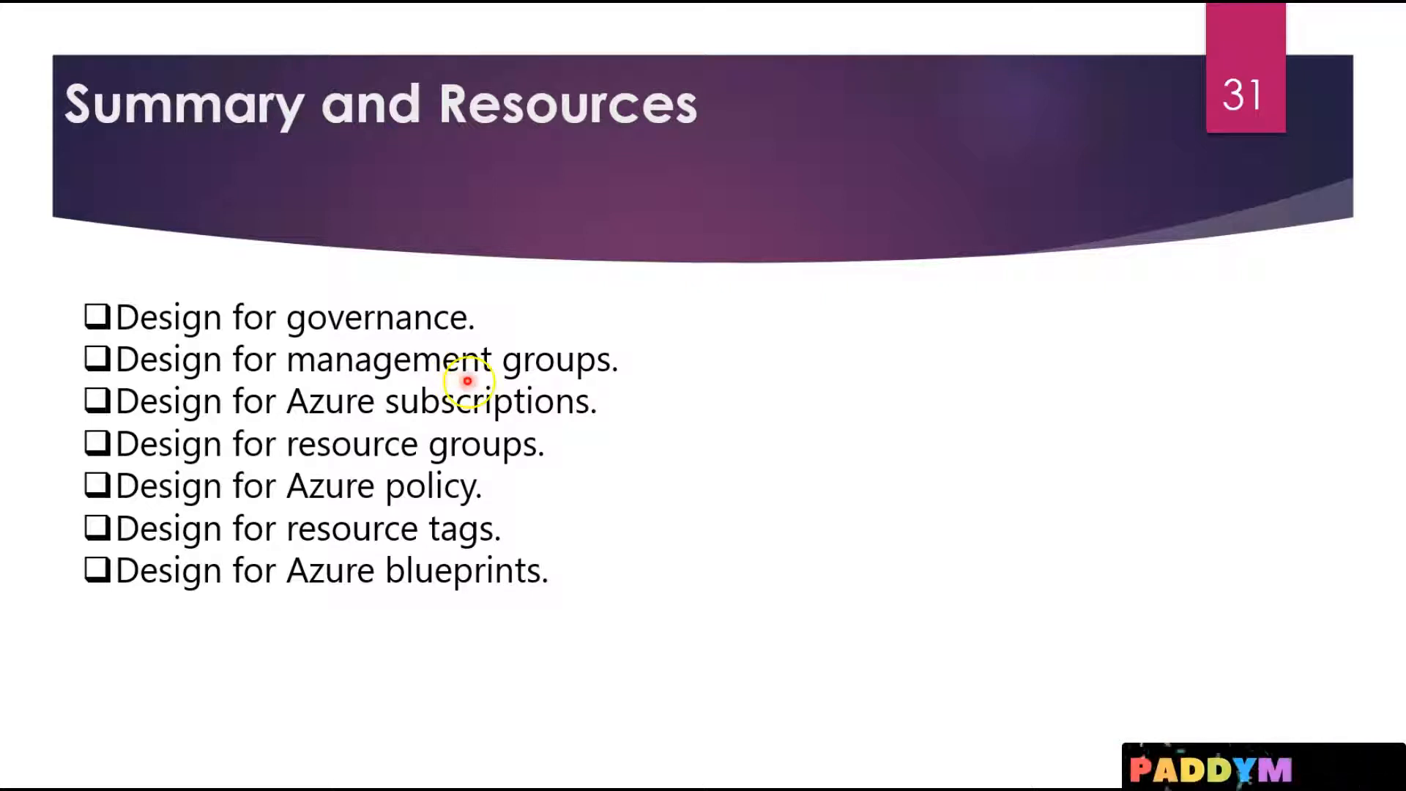
pyautogui.moveTo(334, 327)
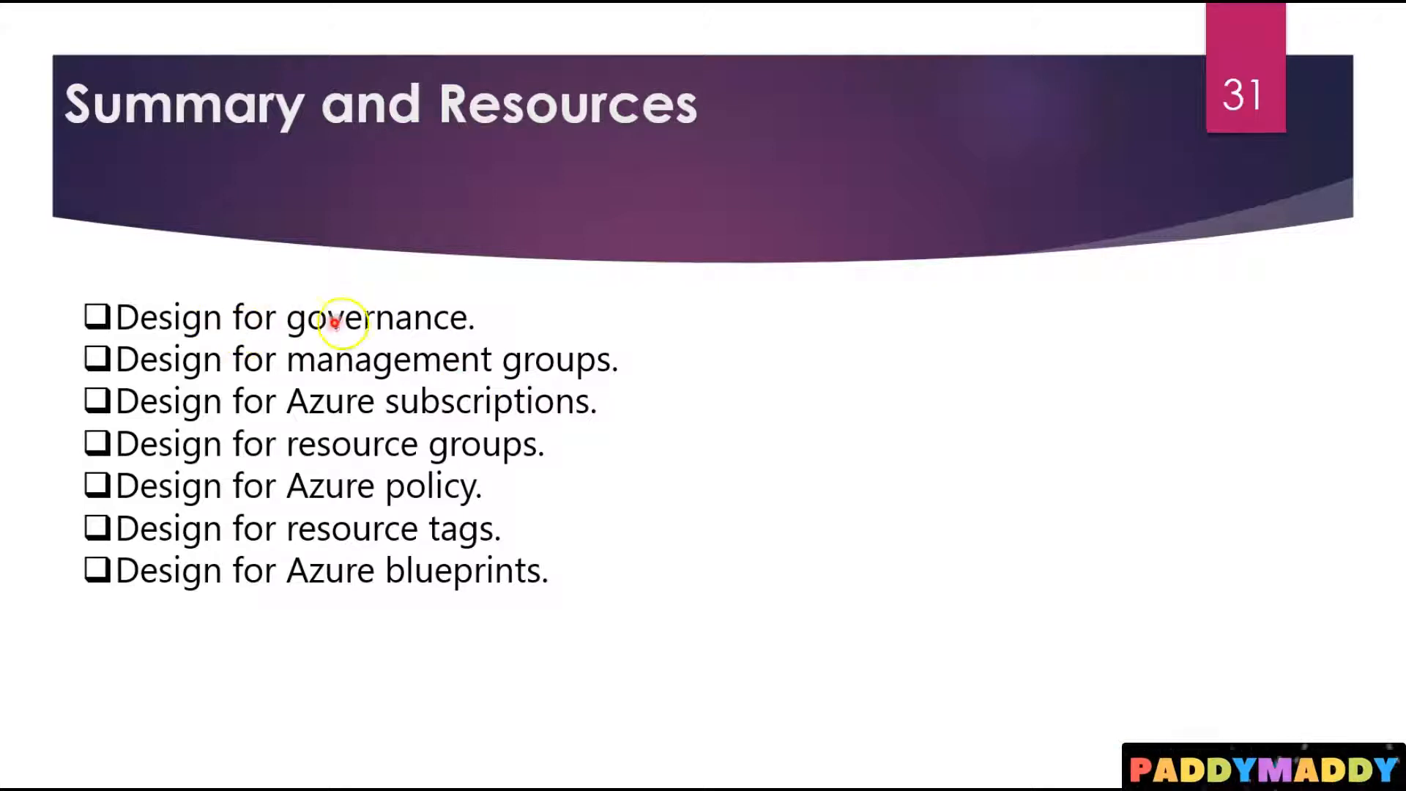
pyautogui.moveTo(636, 316)
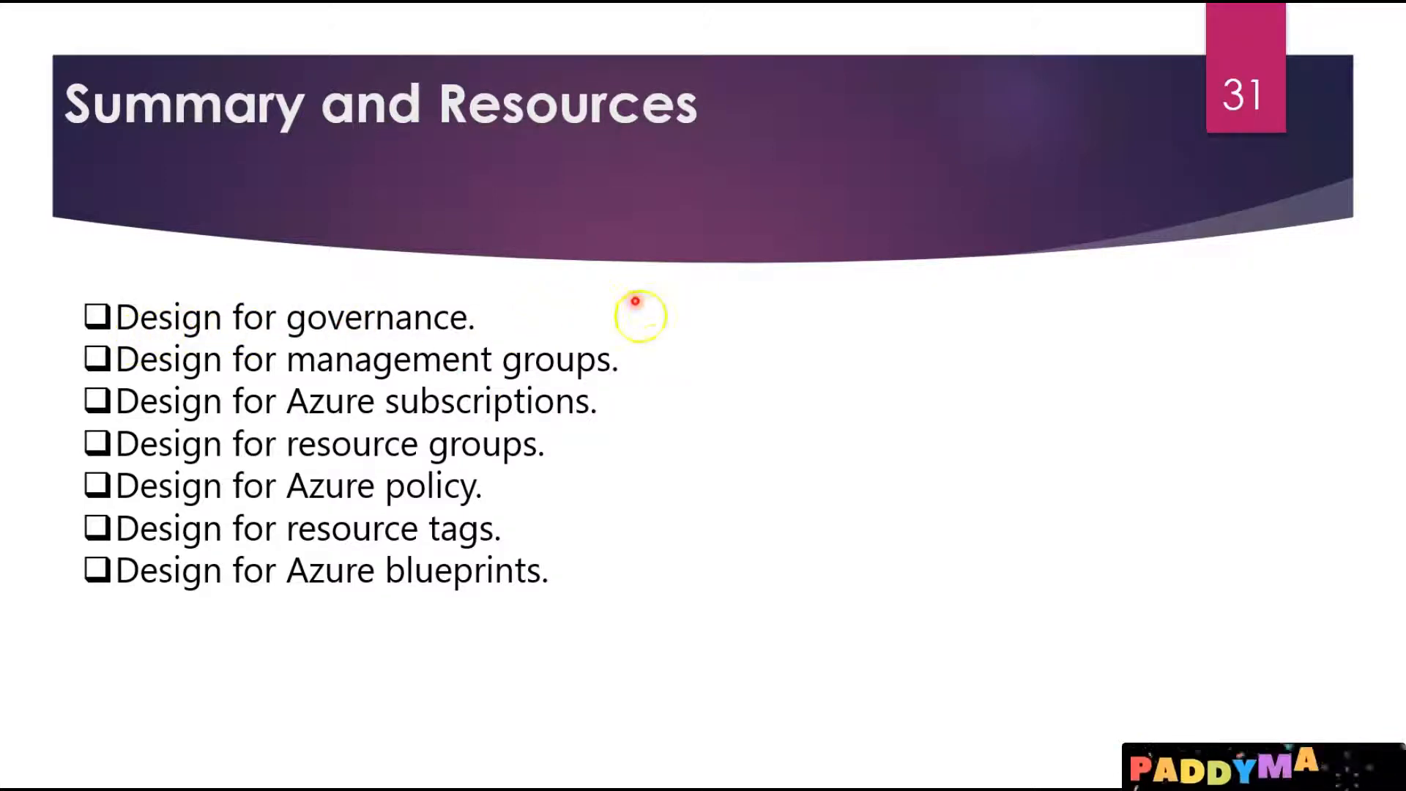
pyautogui.moveTo(596, 431)
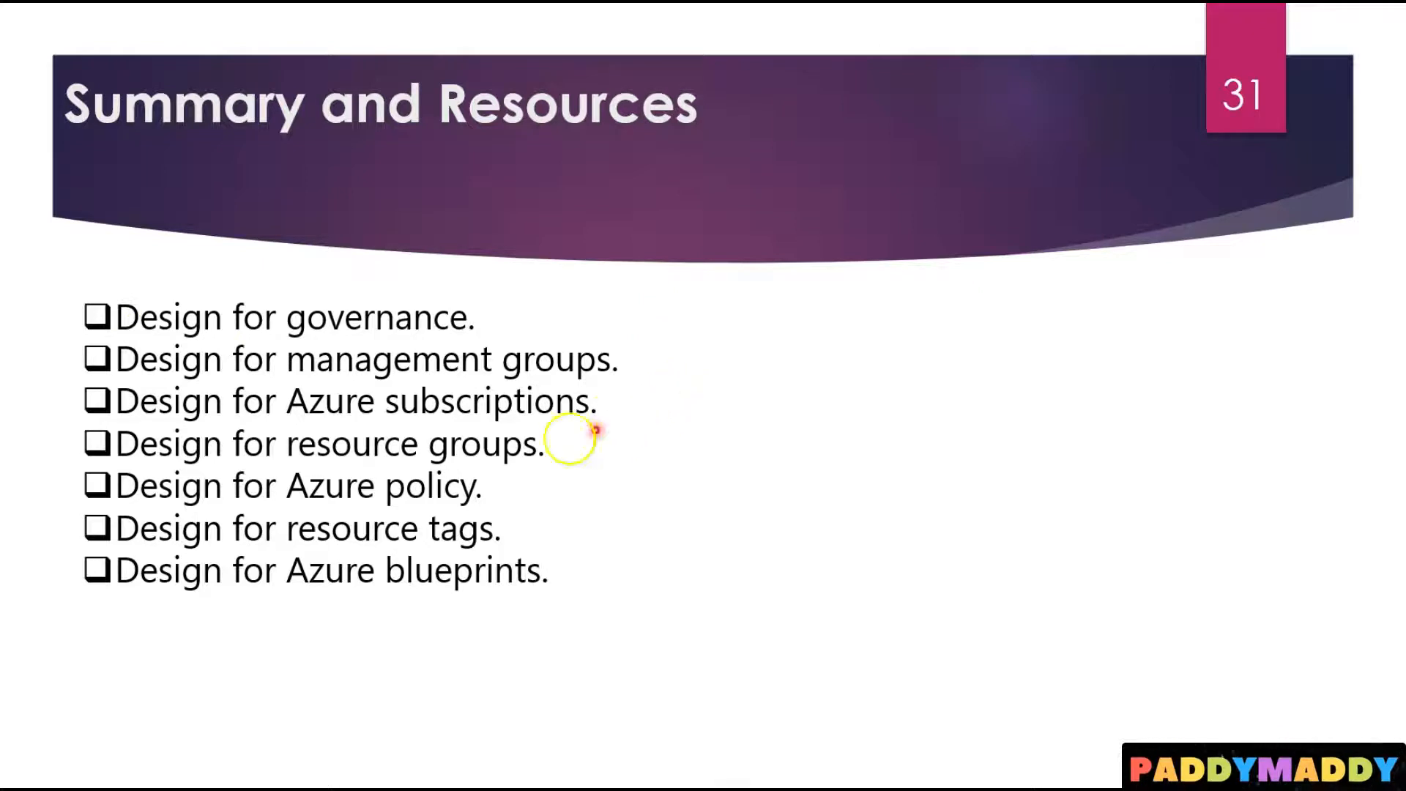
pyautogui.moveTo(686, 358)
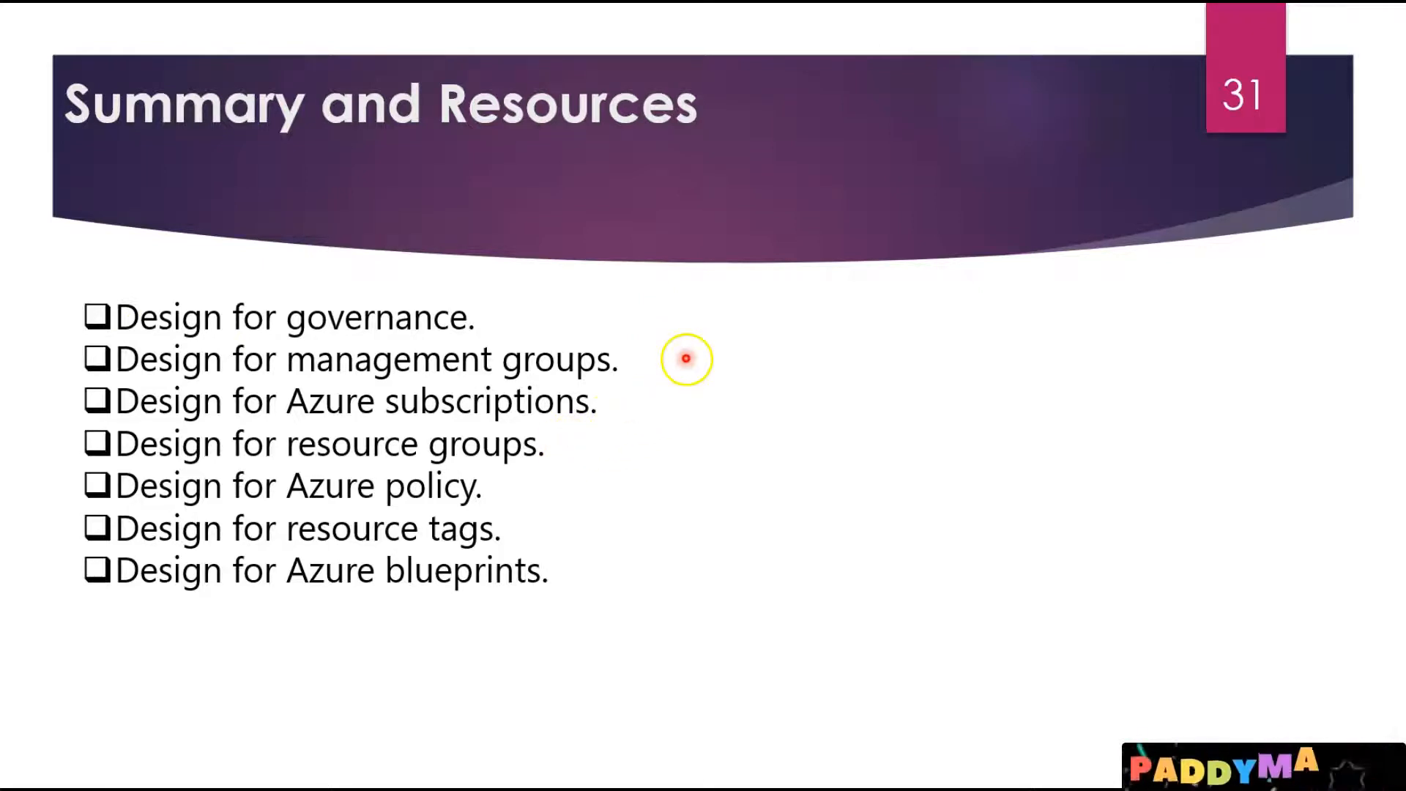
pyautogui.moveTo(504, 531)
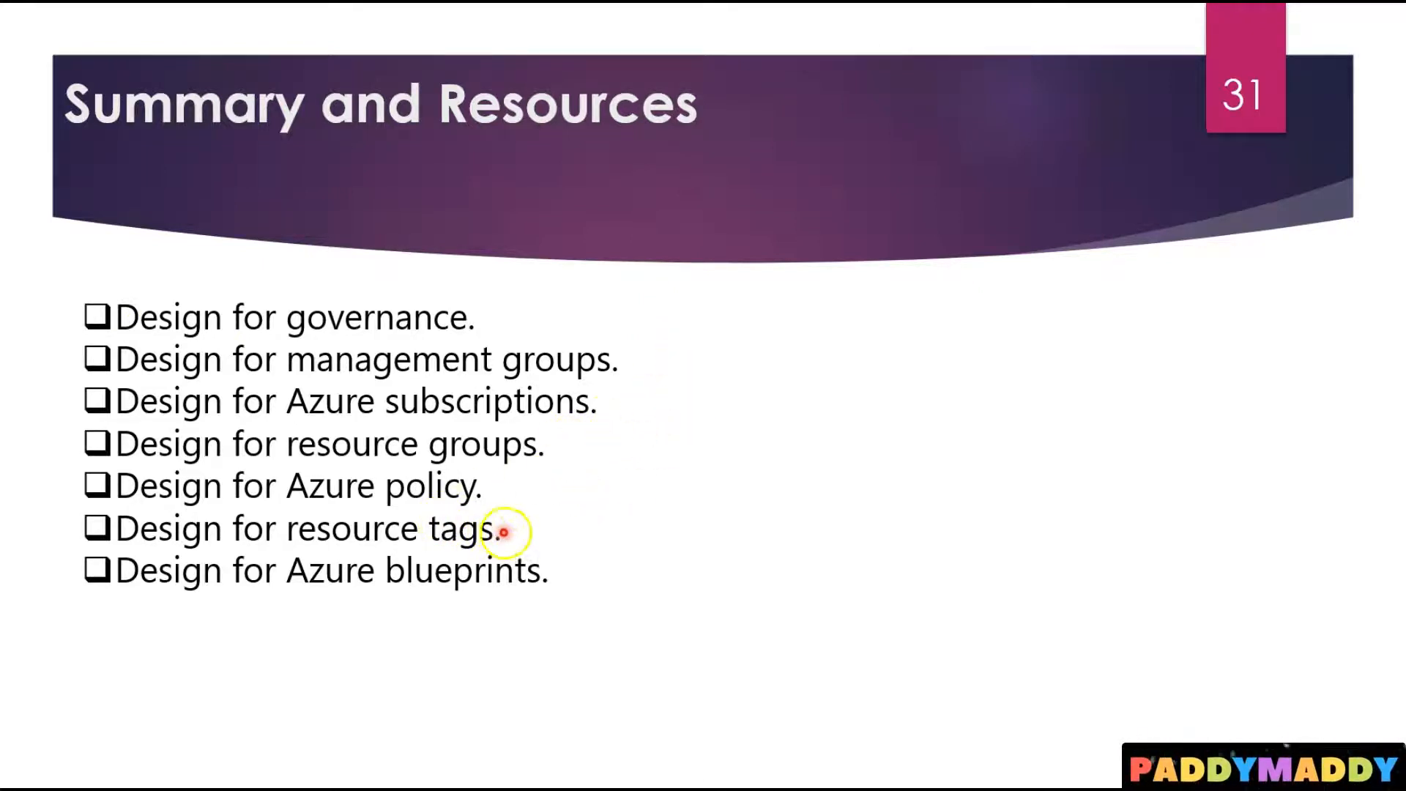
pyautogui.moveTo(627, 508)
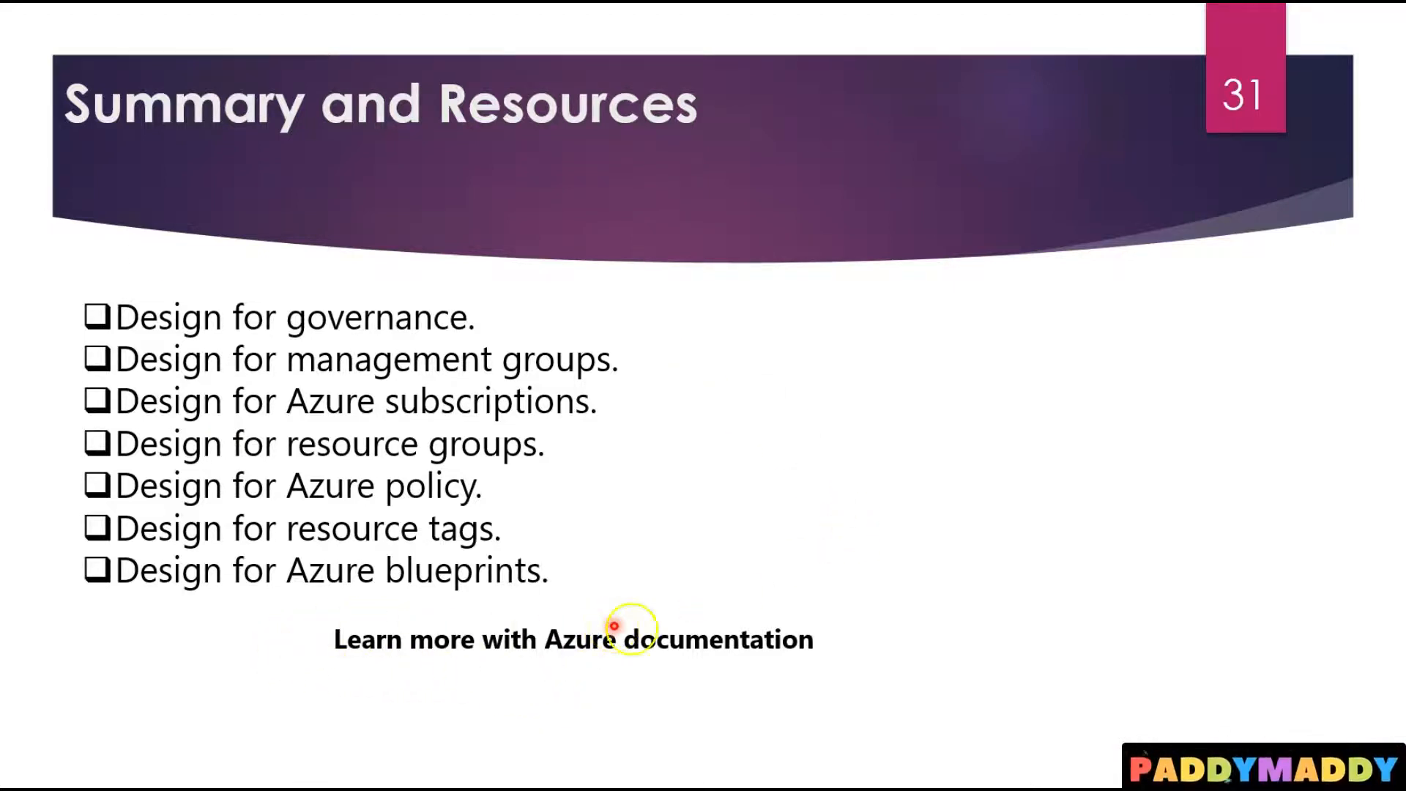
pyautogui.moveTo(644, 643)
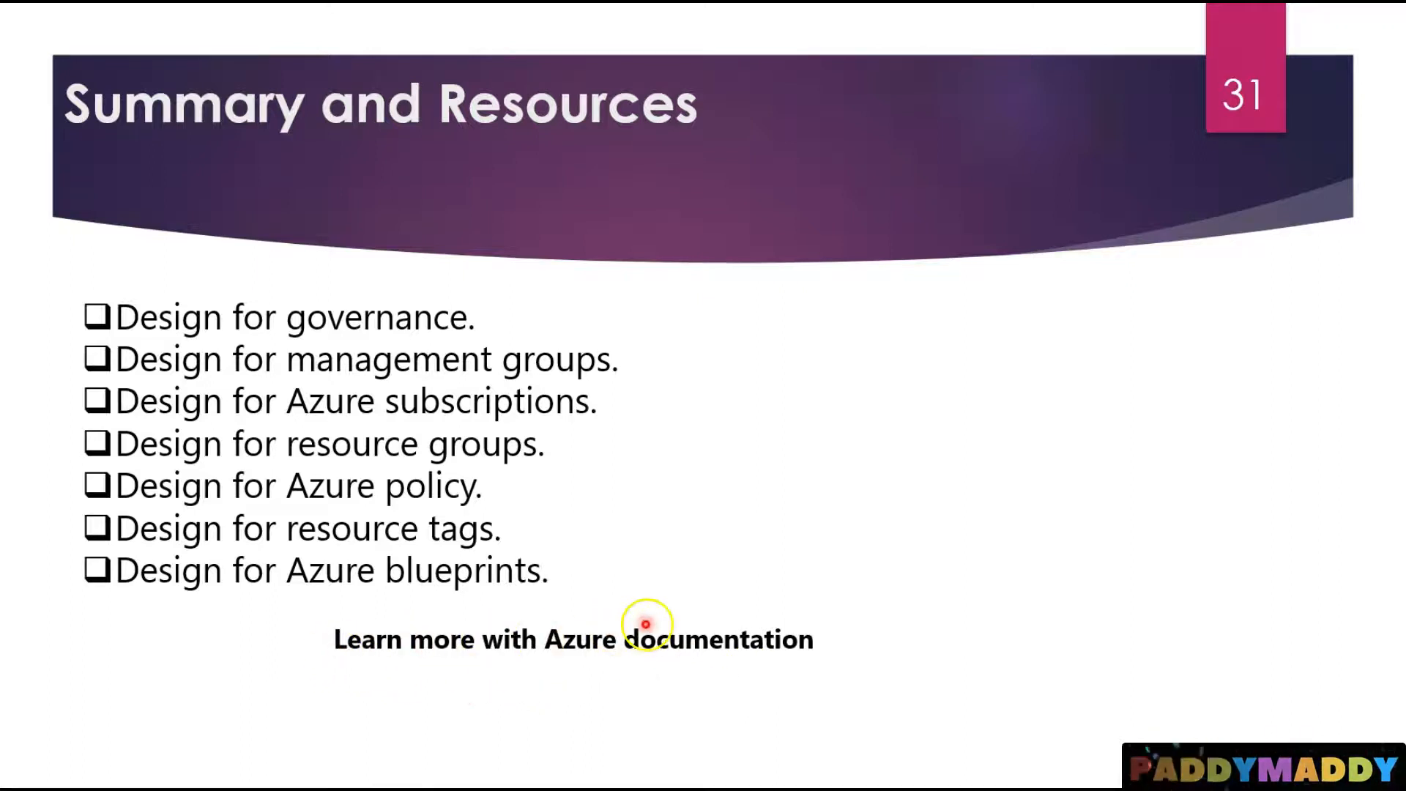